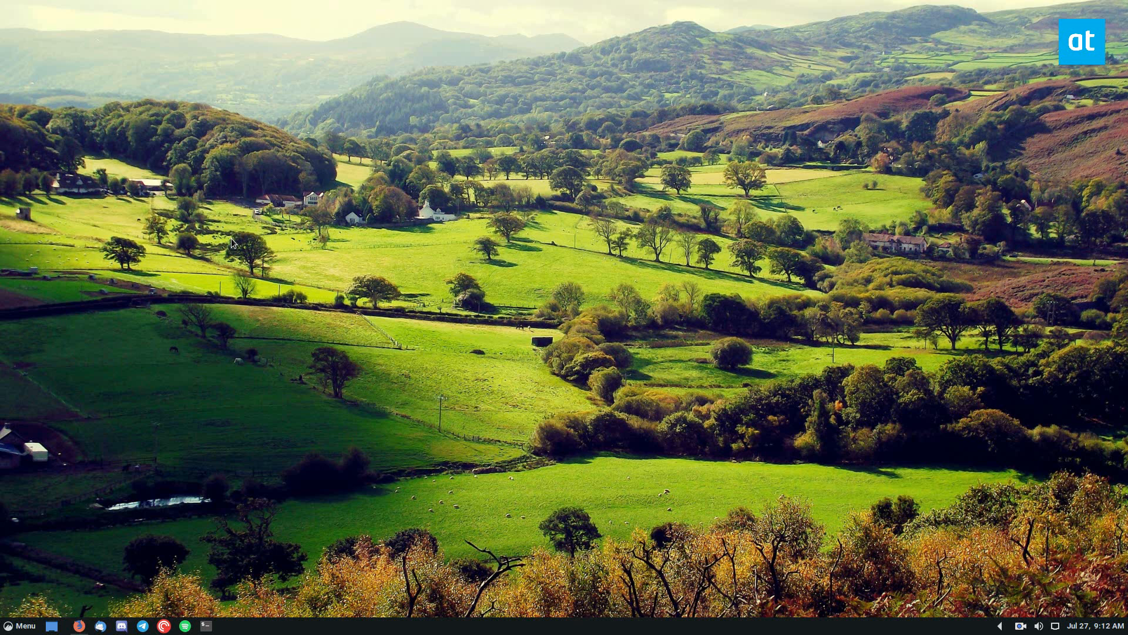
{"action": "mouse_move", "coordinate": [477, 231]}
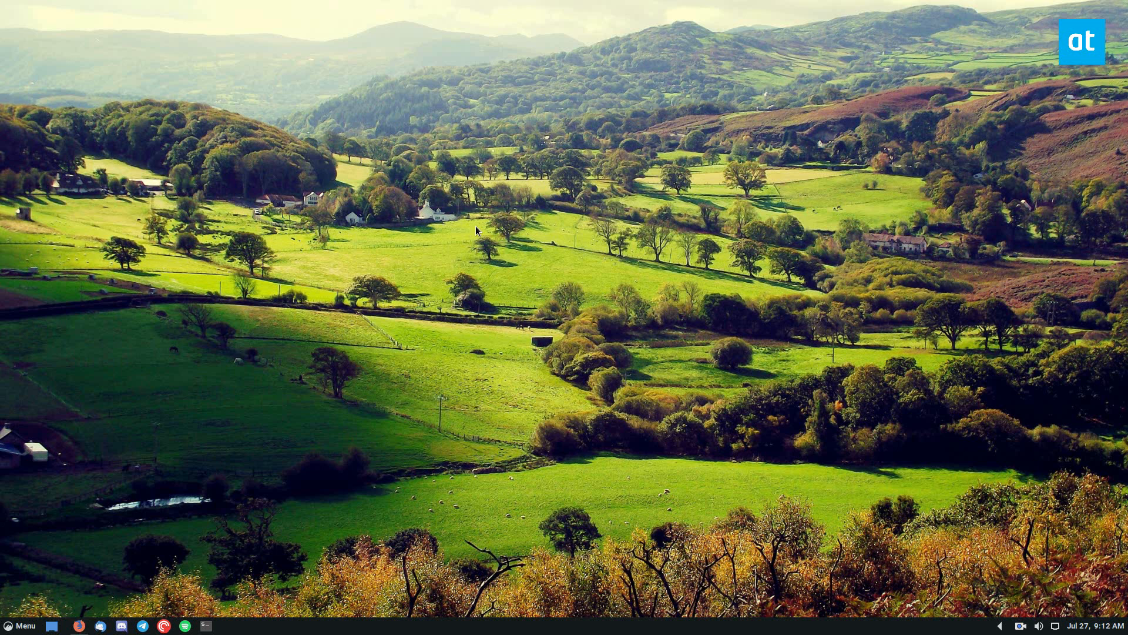
Launch the Wine configuration window from the run prompt with the winecfg command
{"action": "key", "text": "Super+r"}
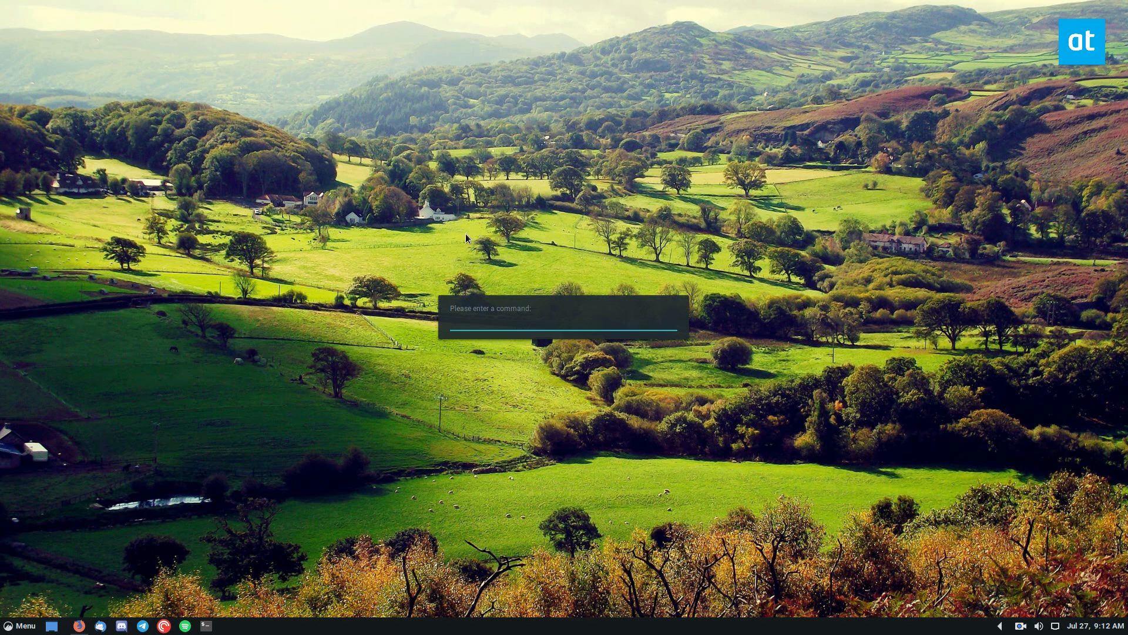
{"action": "left_click", "coordinate": [563, 325]}
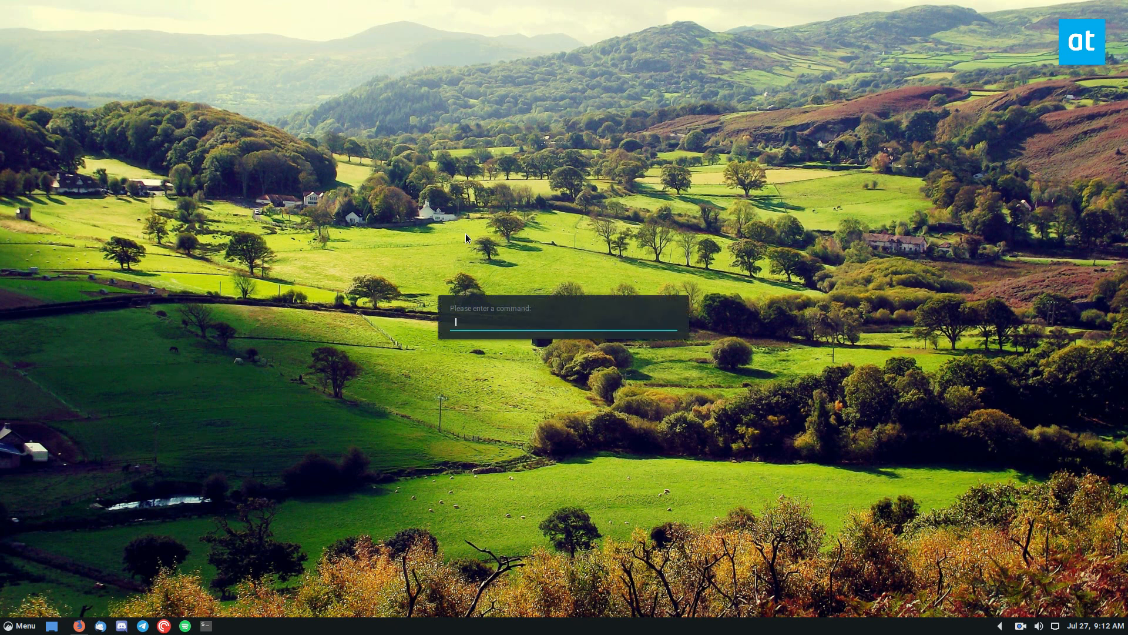
{"action": "type", "text": "win"}
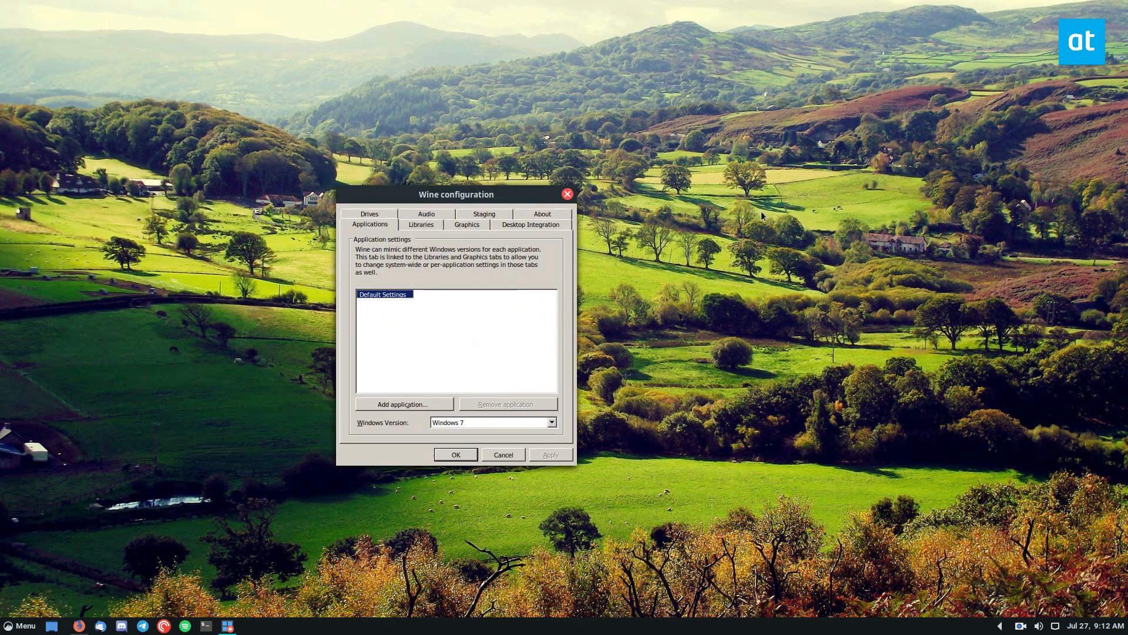
Enable an emulated virtual desktop at 1920 x 1080 in Graphics, apply it and close
{"action": "left_click", "coordinate": [466, 225]}
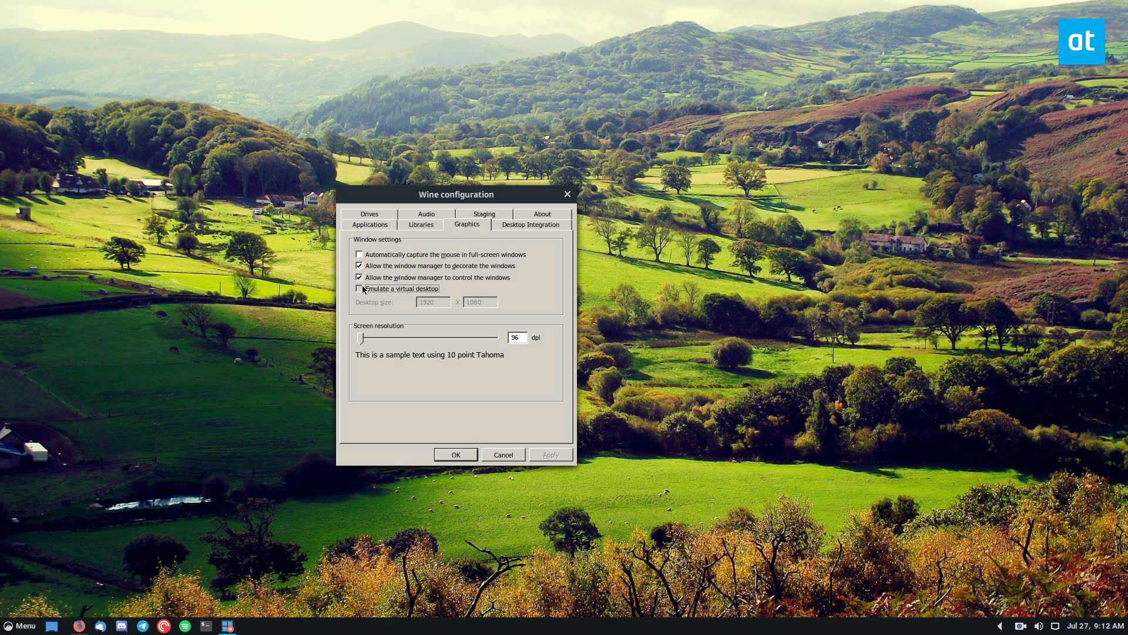
{"action": "left_click", "coordinate": [360, 289]}
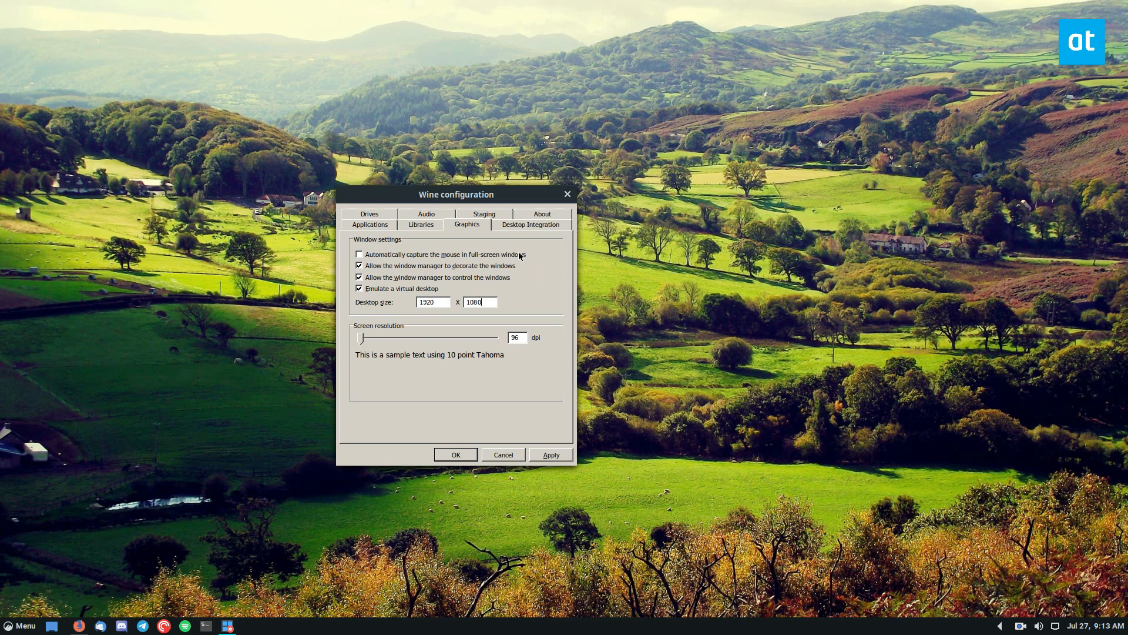
{"action": "mouse_move", "coordinate": [803, 188]}
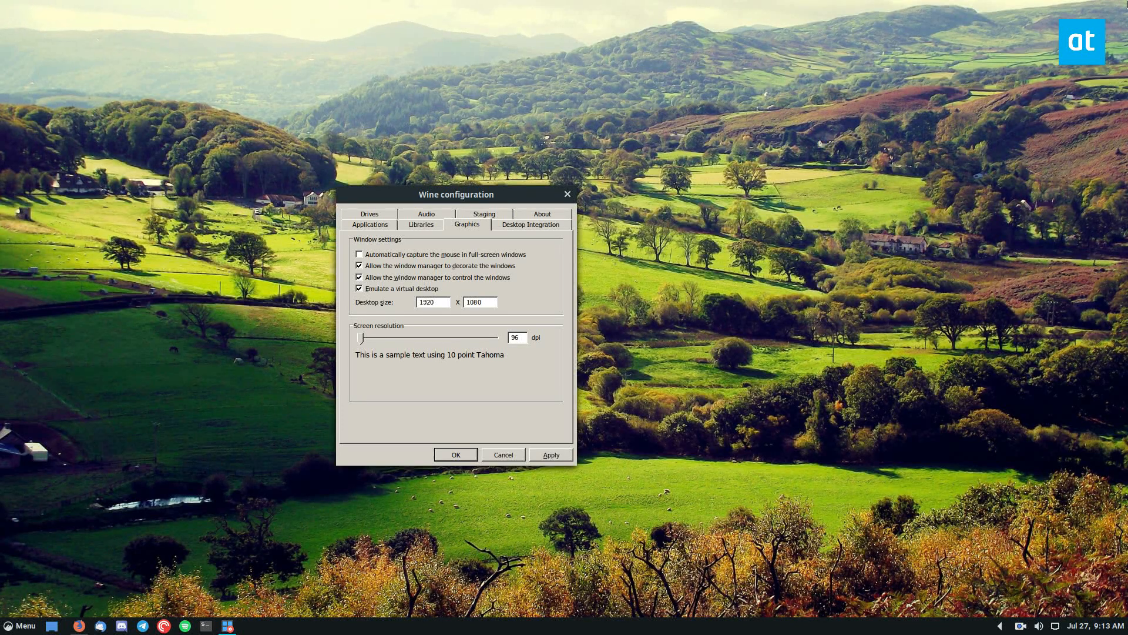
{"action": "mouse_move", "coordinate": [903, 245]}
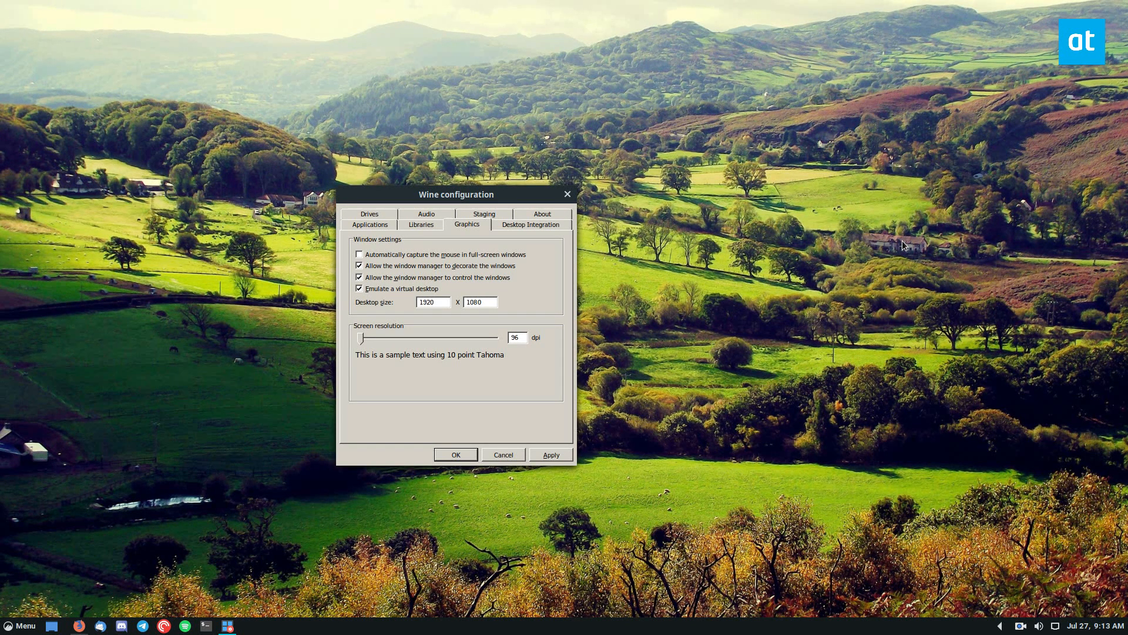
{"action": "left_click", "coordinate": [552, 453]}
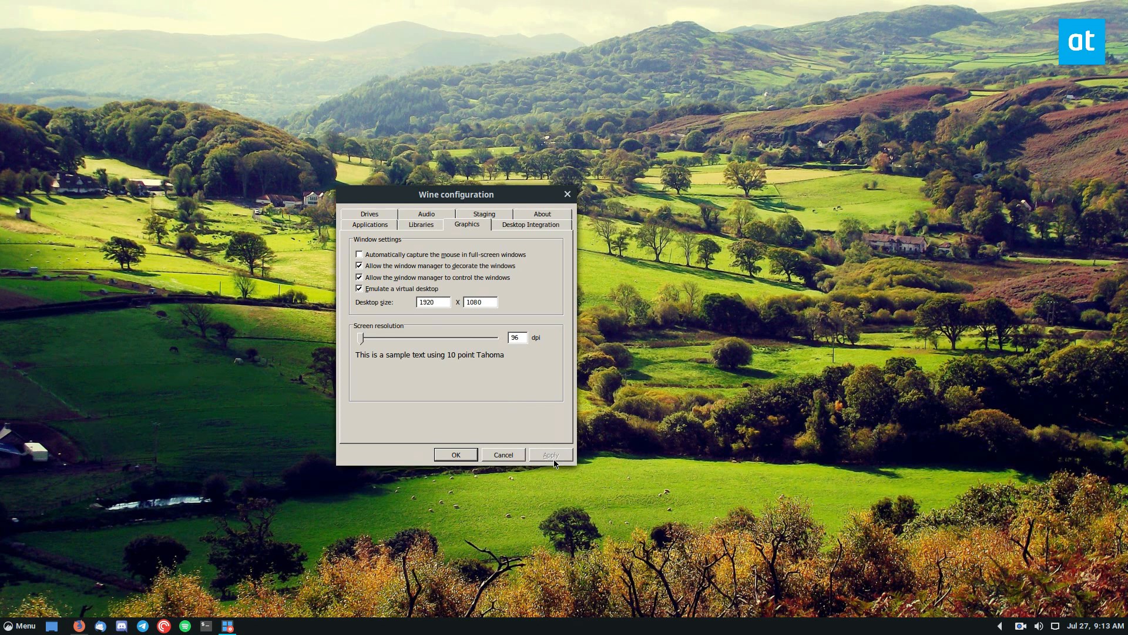
{"action": "left_click", "coordinate": [456, 453]}
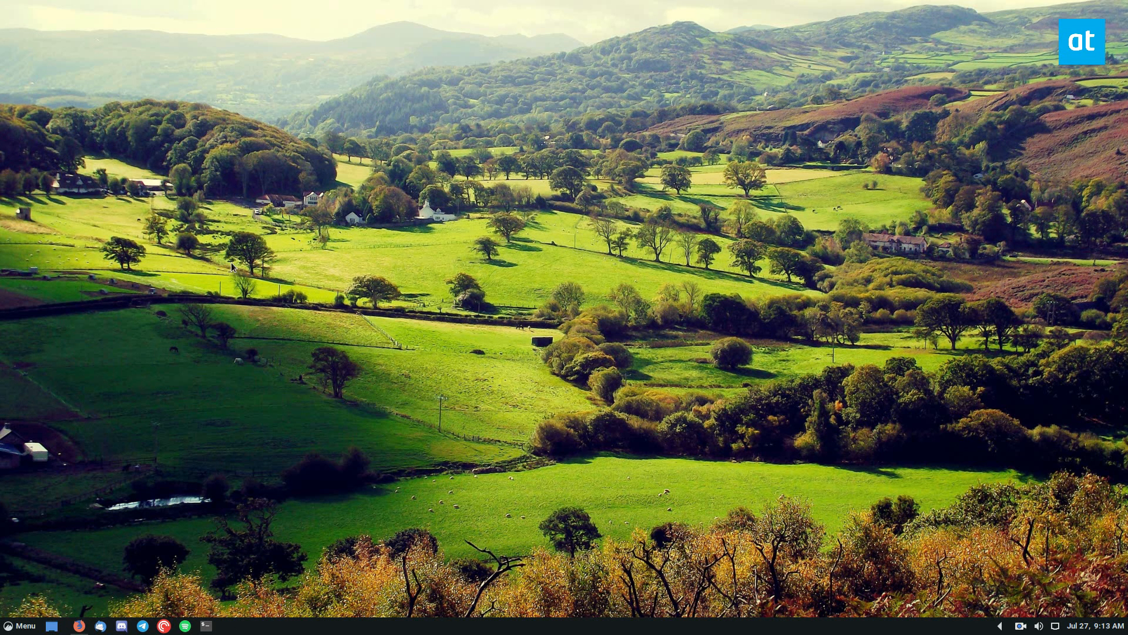
{"action": "mouse_move", "coordinate": [225, 268]}
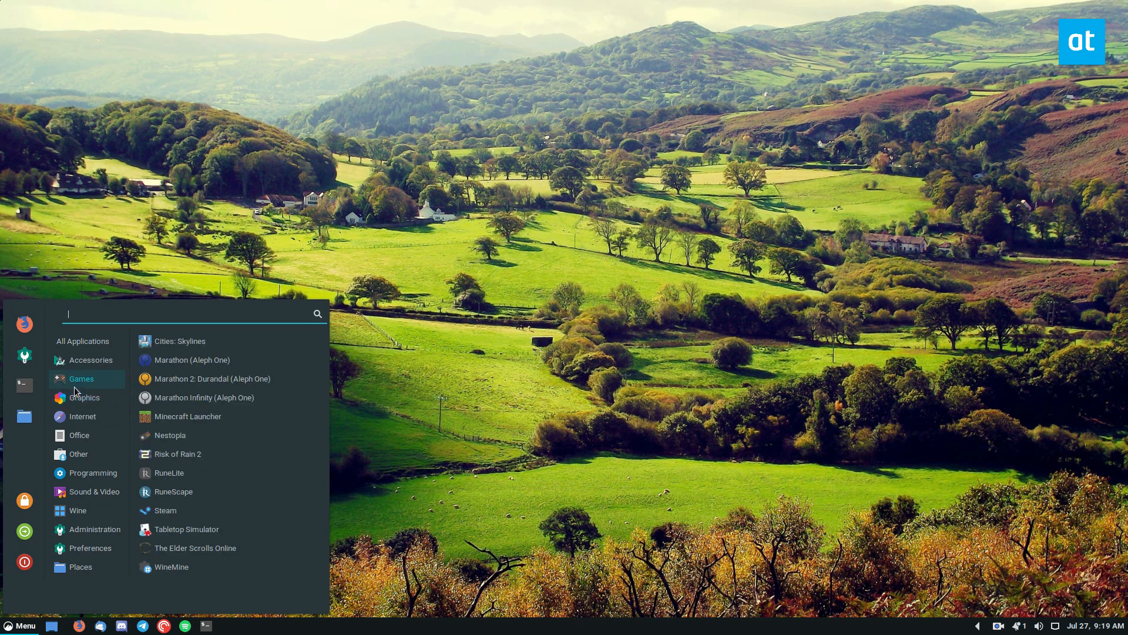
{"action": "mouse_move", "coordinate": [165, 510]}
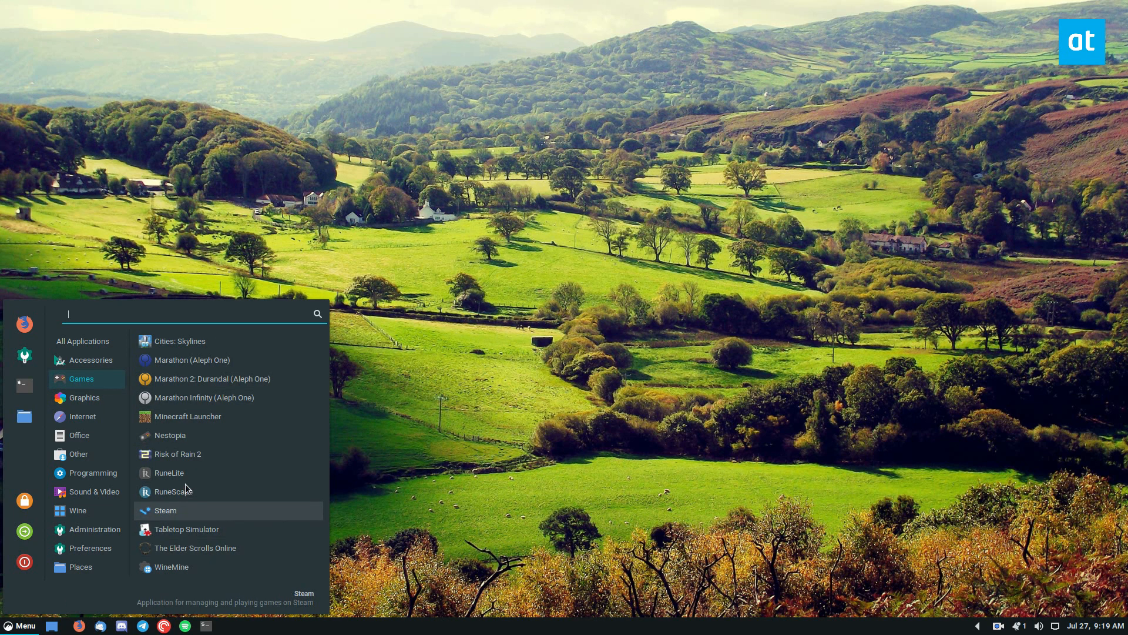
Start Braid by searching 'bra' in the application menu
{"action": "type", "text": "bra"}
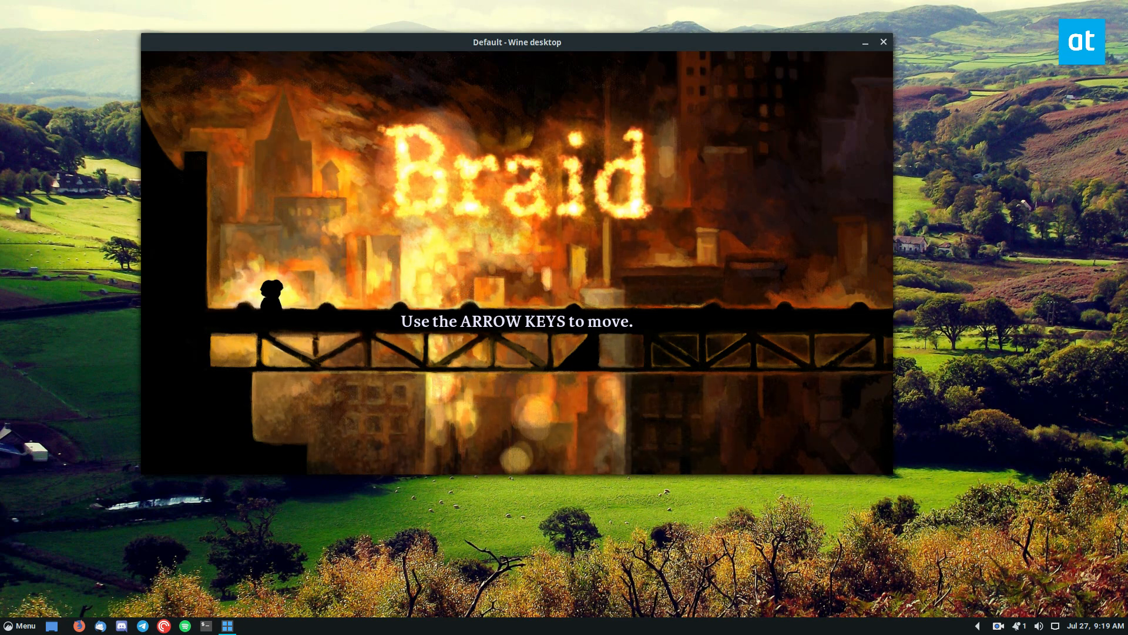
Move the character right across the bridge past the movement prompt
{"action": "key", "text": "volumeup"}
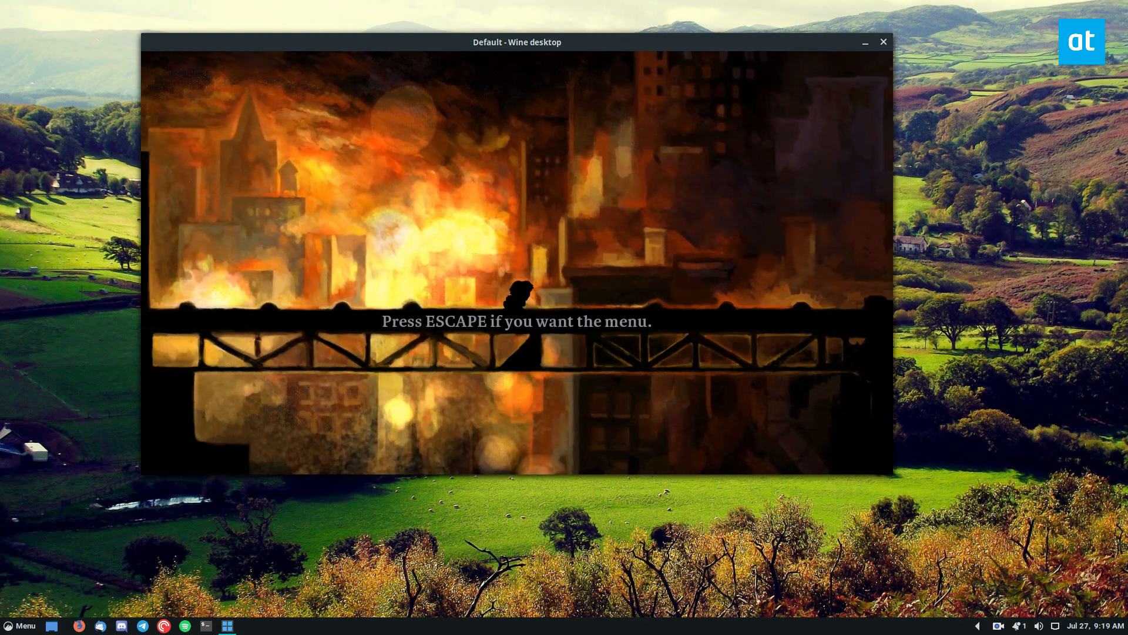
Check the screen size markers in Options > Settings from the pause menu
{"action": "key", "text": "Escape"}
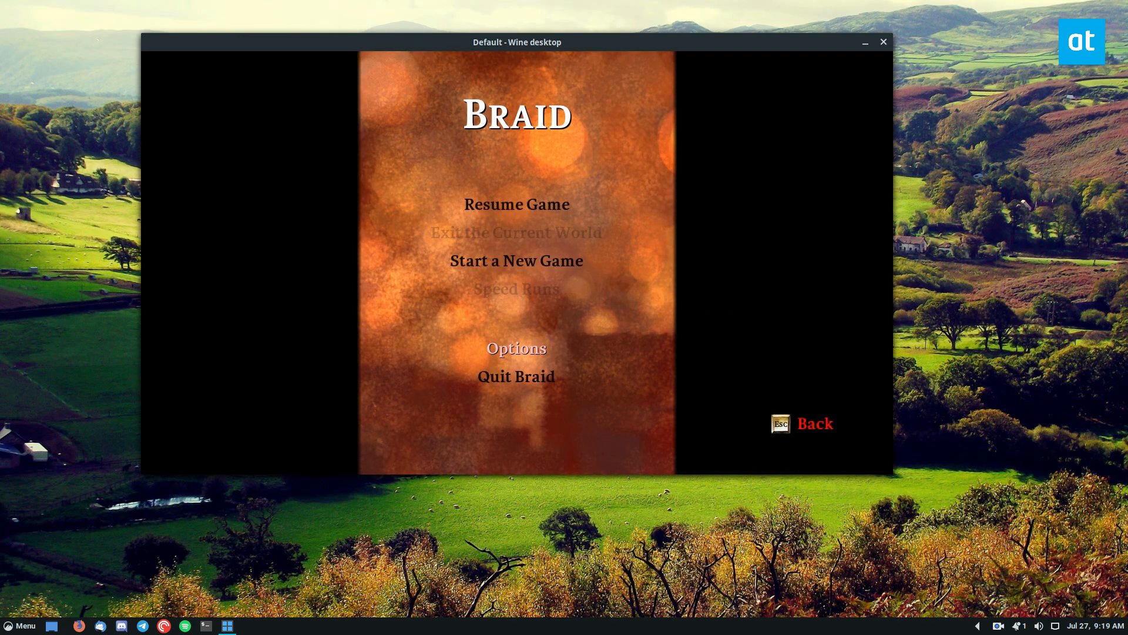
{"action": "left_click", "coordinate": [516, 348]}
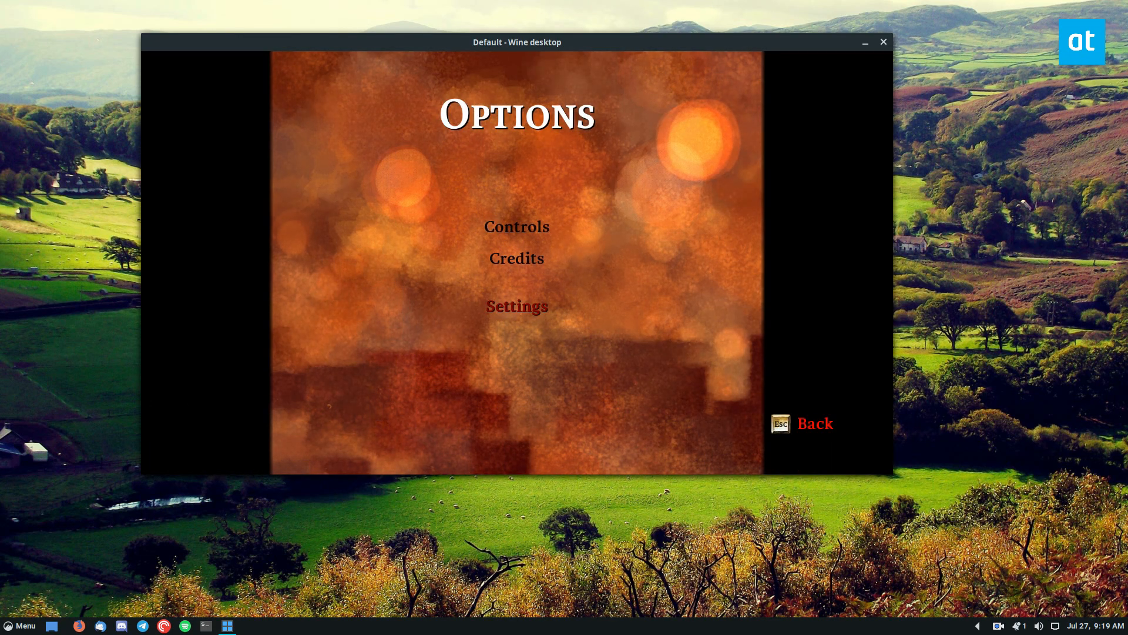
{"action": "left_click", "coordinate": [516, 306]}
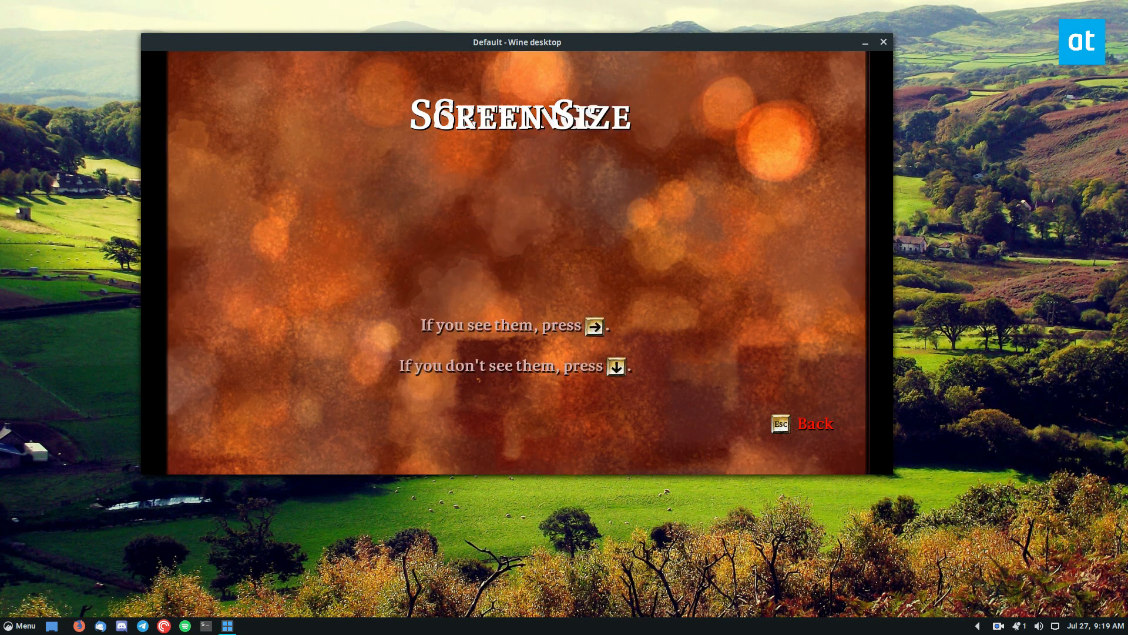
{"action": "key", "text": "Escape"}
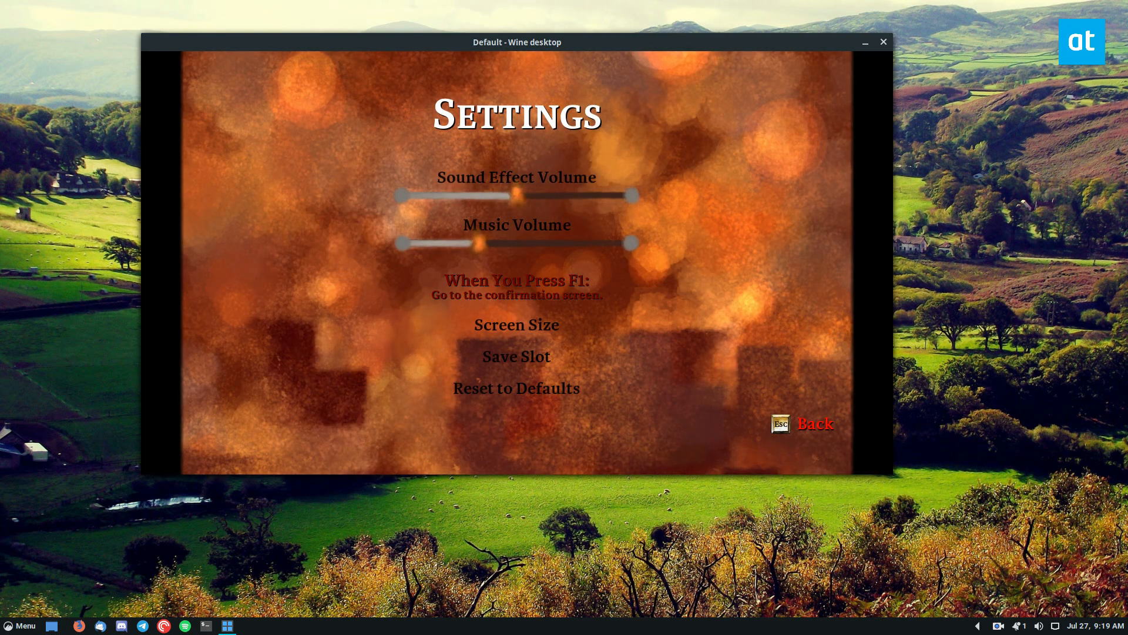
Go back to the main menu and resume the game
{"action": "left_click", "coordinate": [816, 423]}
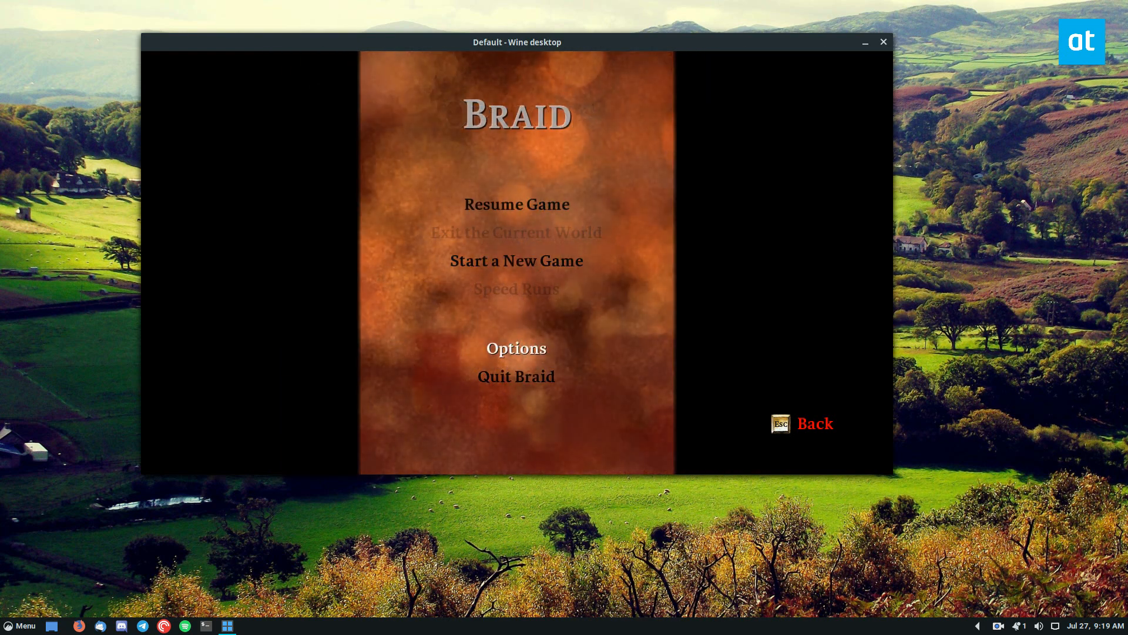
{"action": "left_click", "coordinate": [518, 347]}
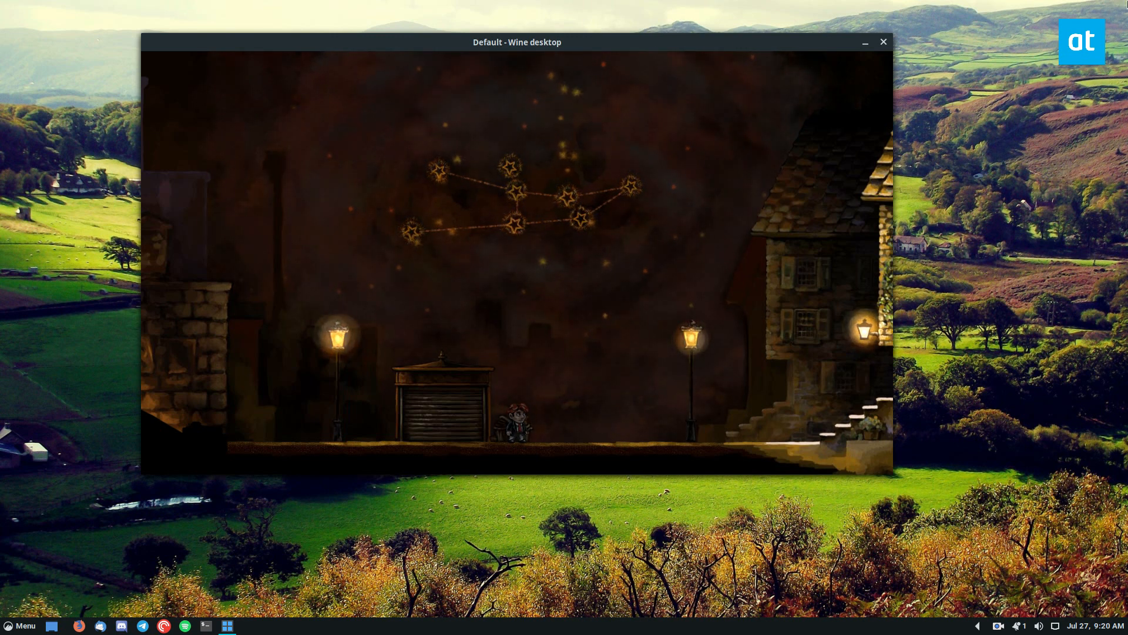
Shift the Wine desktop window holding Braid down and to the right
{"action": "left_click_drag", "start_coordinate": [518, 43], "coordinate": [551, 84]}
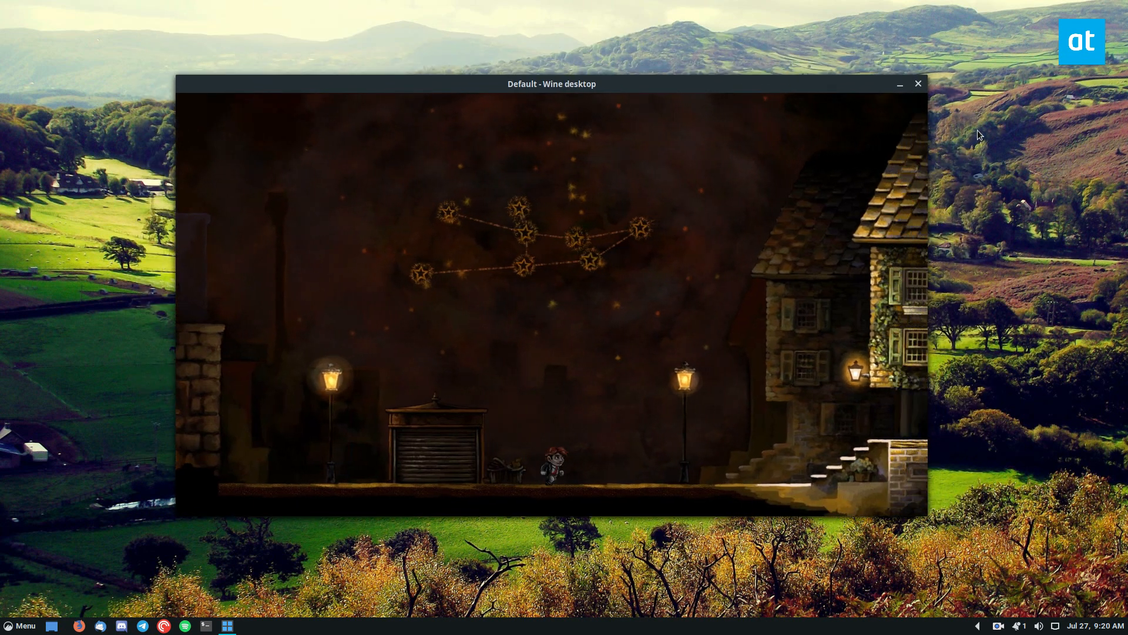